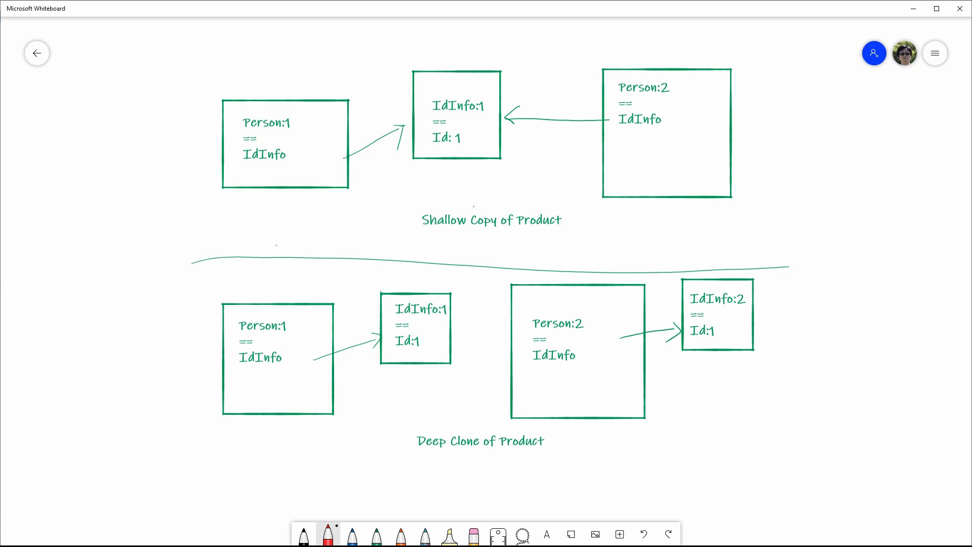
With the red pen, strike out Id: 1 in the shared IdInfo box and write 2.
{"action": "left_click", "coordinate": [456, 116]}
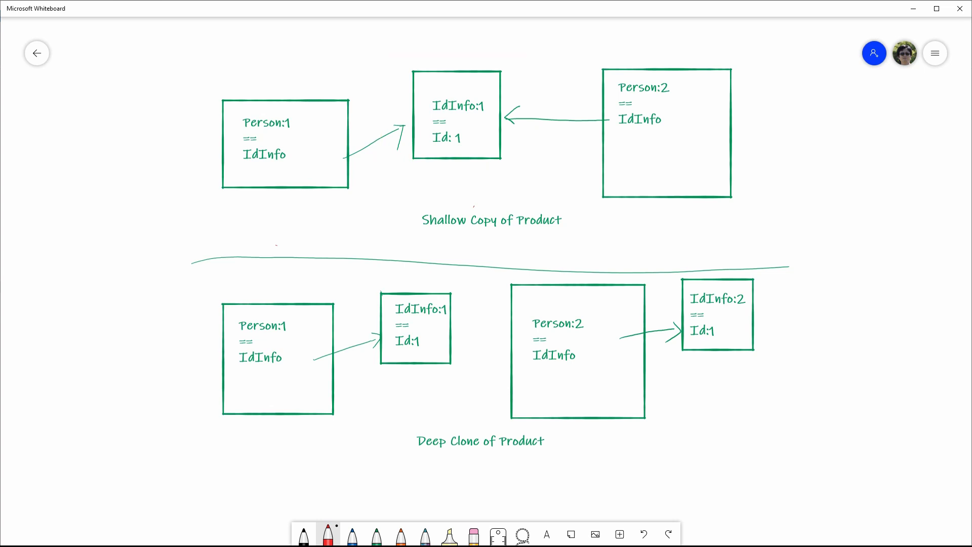
{"action": "left_click", "coordinate": [667, 130]}
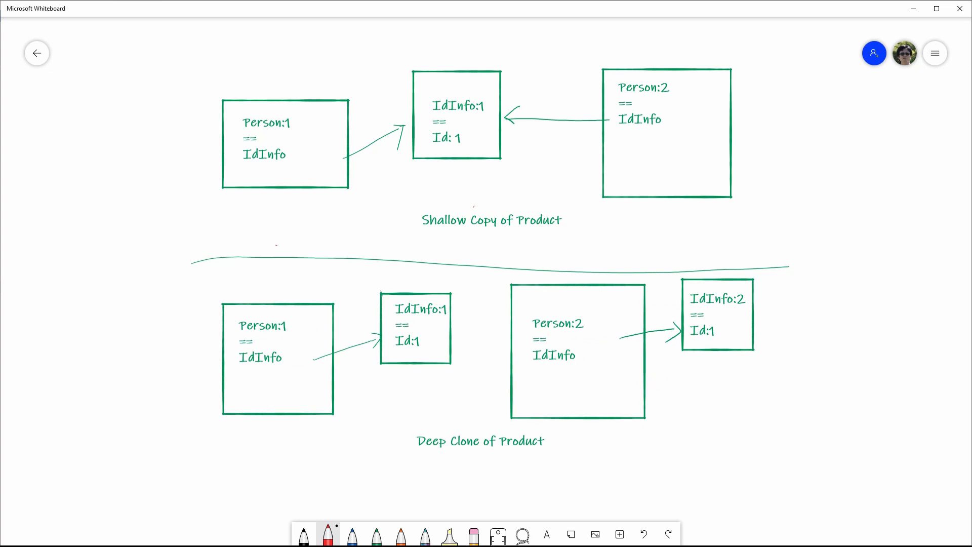
{"action": "left_click_drag", "start_coordinate": [453, 140], "coordinate": [471, 138]}
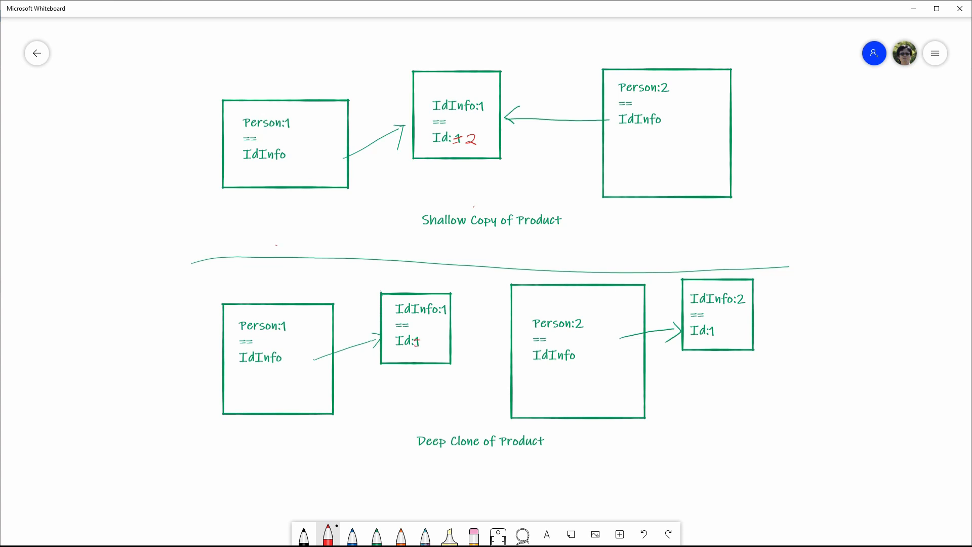
{"action": "left_click_drag", "start_coordinate": [422, 347], "coordinate": [434, 335]}
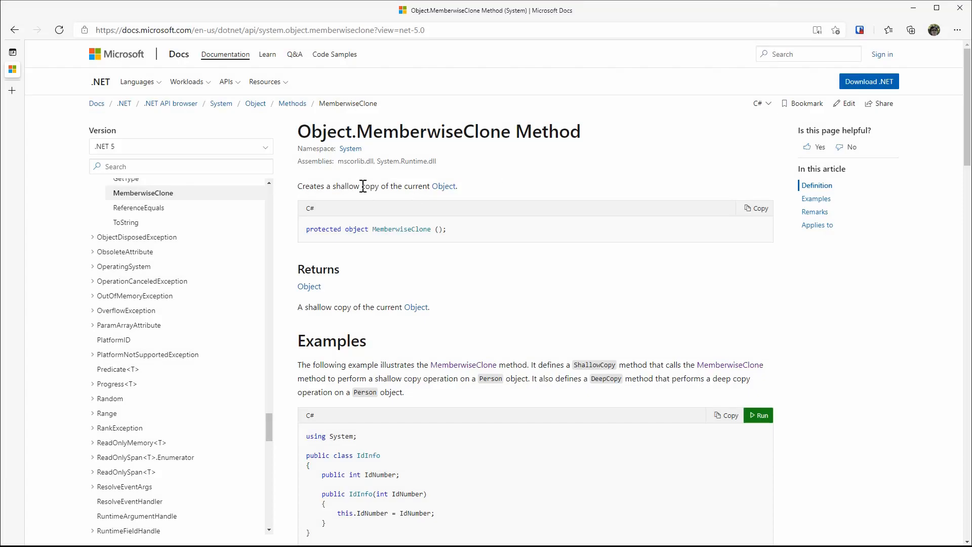
Scroll the Object.MemberwiseClone docs to the C# Person ShallowCopy and DeepCopy example.
{"action": "double_click", "coordinate": [347, 185]}
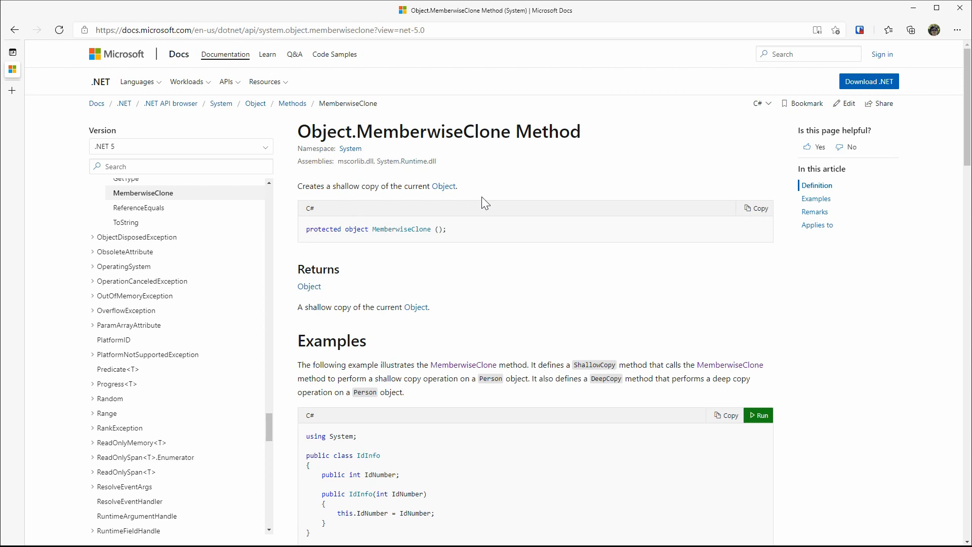
{"action": "scroll", "scroll_direction": "down", "scroll_amount": 3}
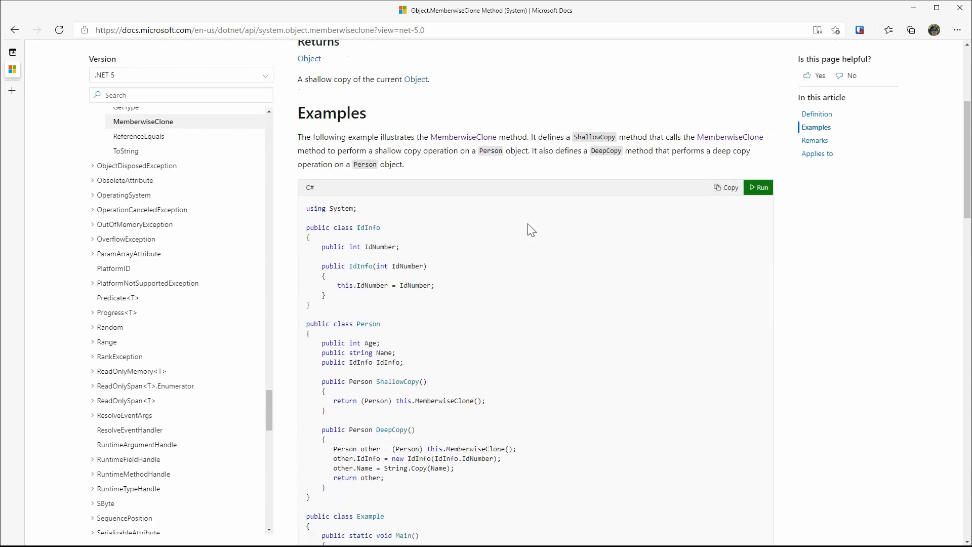
{"action": "scroll", "scroll_direction": "down", "scroll_amount": 3}
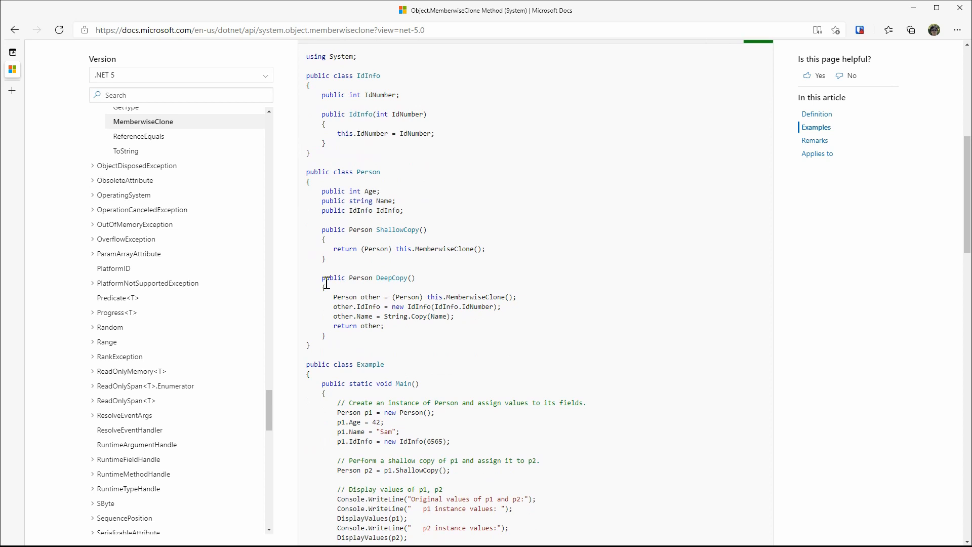
{"action": "left_click", "coordinate": [403, 239]}
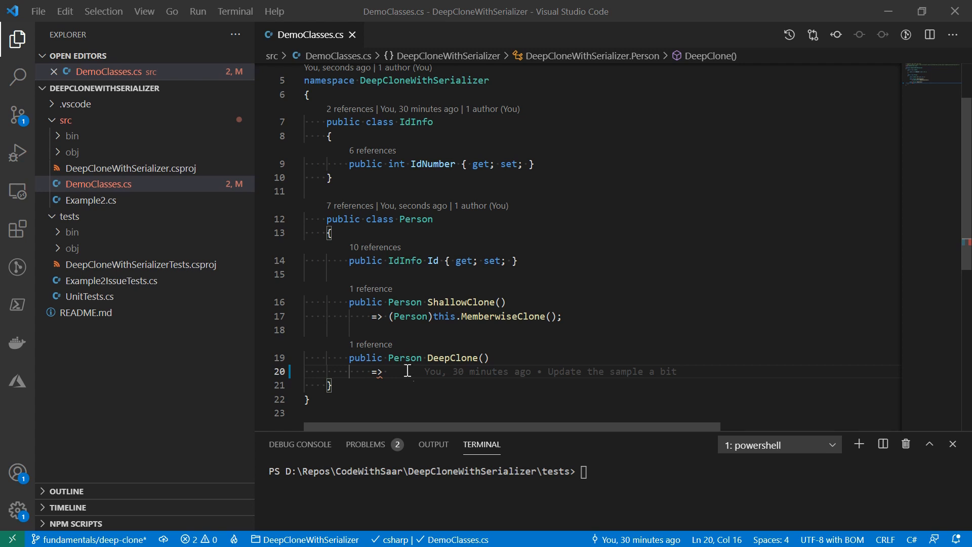
Write JsonSerializer.Serialize(this, this.GetType()) as DeepClone's body using IntelliSense completions.
{"action": "type", "text": "JsonSerializer.Serialize(this"}
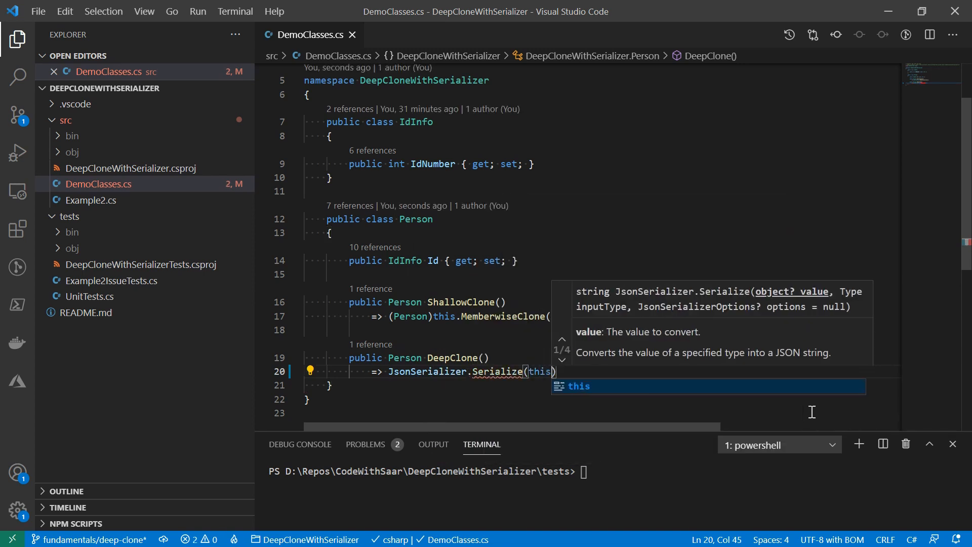
{"action": "type", "text": ", this.GetType()"}
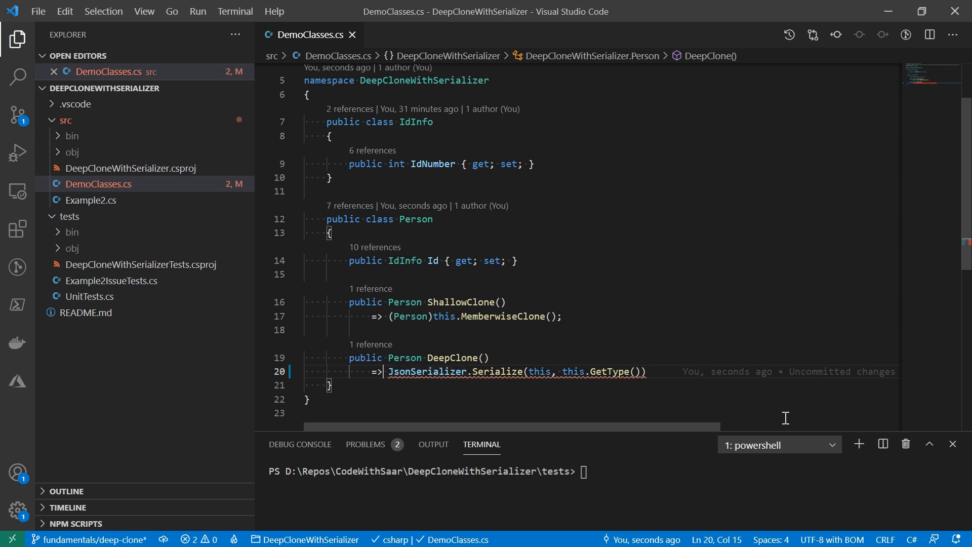
{"action": "type", "text": "Json"}
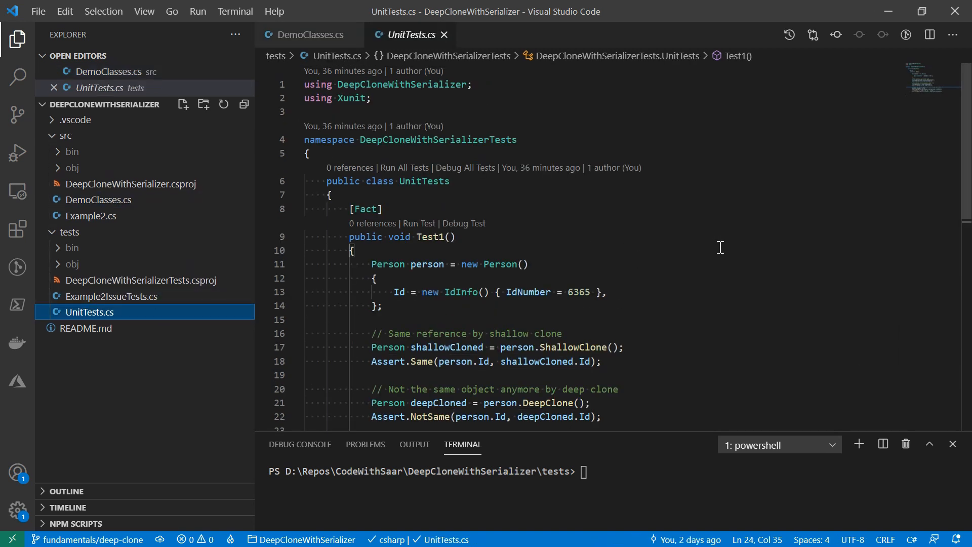
Scroll UnitTests.cs to Test1 and walk through its shallow-clone and deep-clone Assert lines.
{"action": "scroll", "scroll_direction": "down", "scroll_amount": 3}
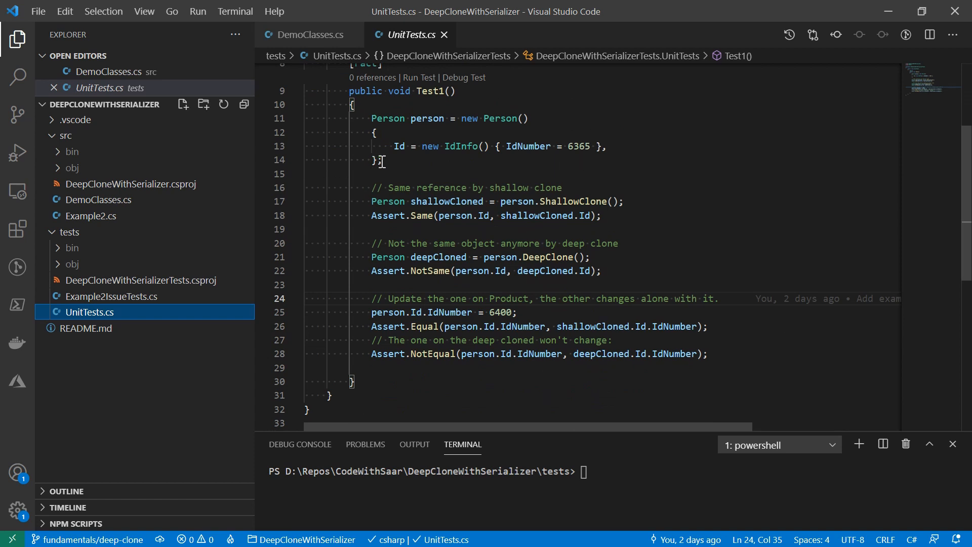
{"action": "left_click", "coordinate": [381, 160]}
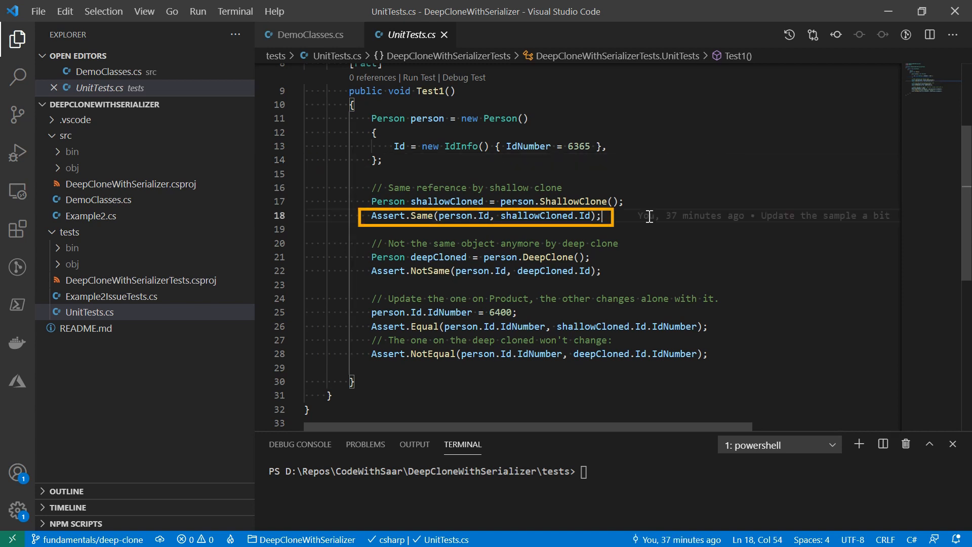
{"action": "mouse_move", "coordinate": [625, 271]}
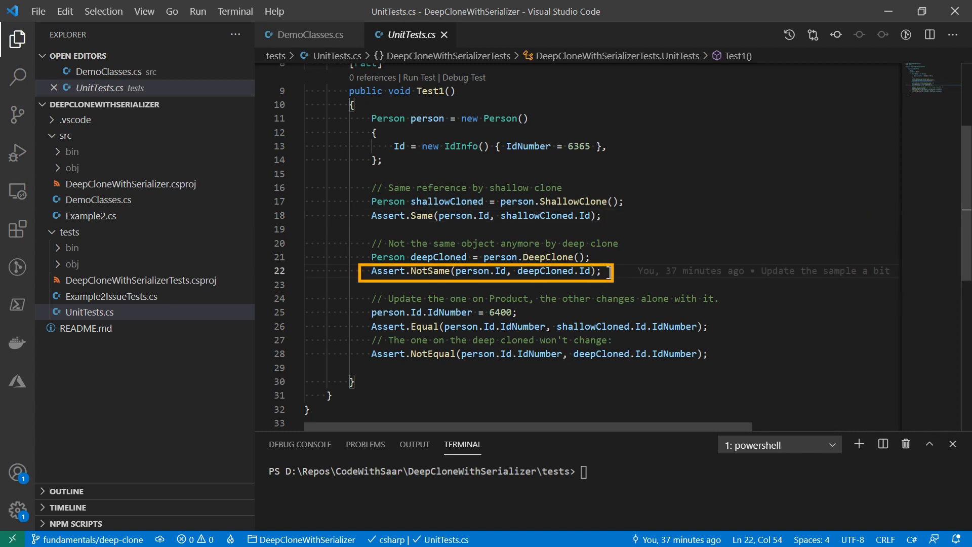
{"action": "left_click", "coordinate": [528, 312]}
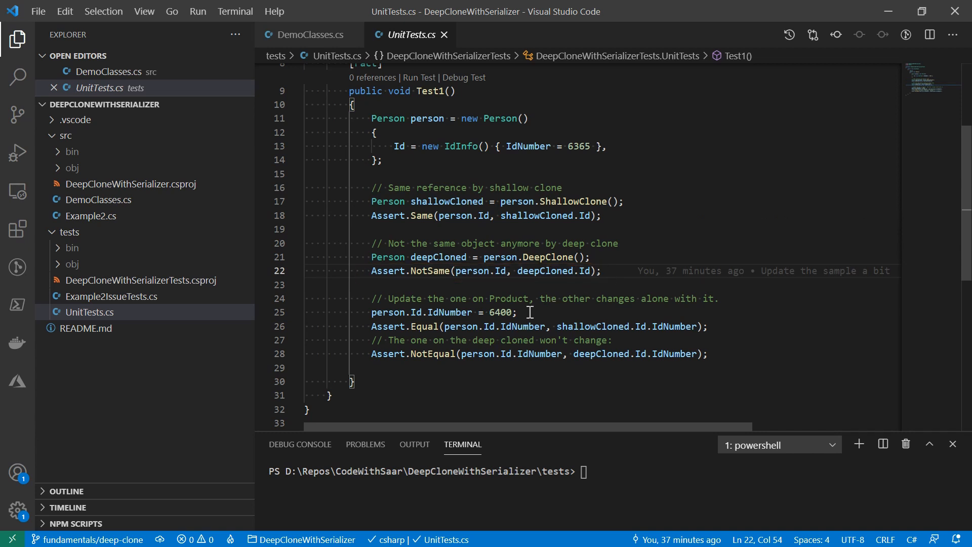
{"action": "left_click", "coordinate": [529, 311]}
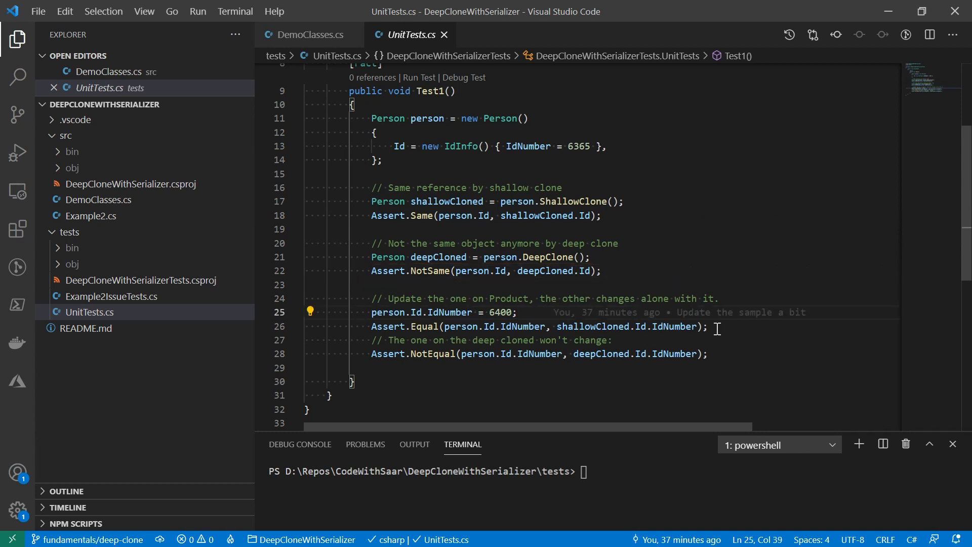
{"action": "left_click", "coordinate": [719, 326]}
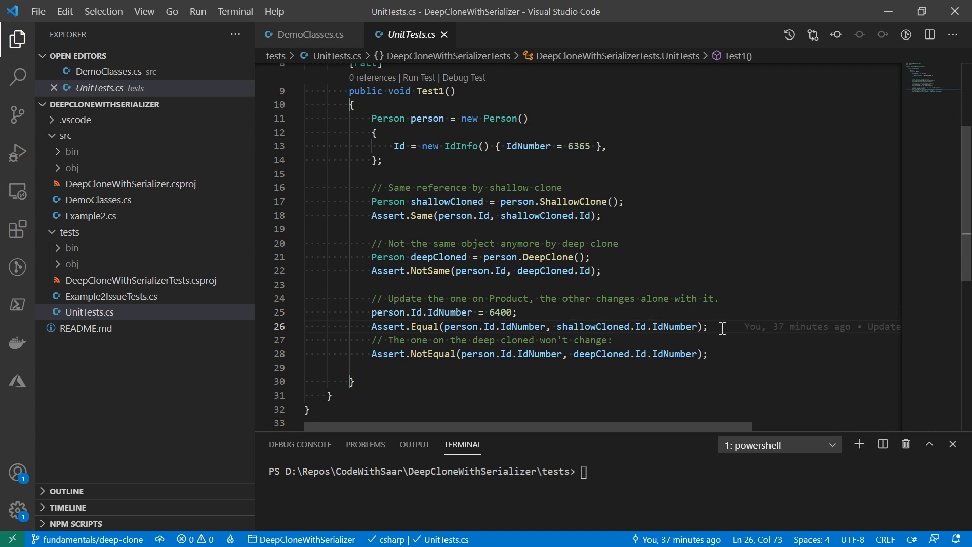
{"action": "left_click", "coordinate": [710, 354]}
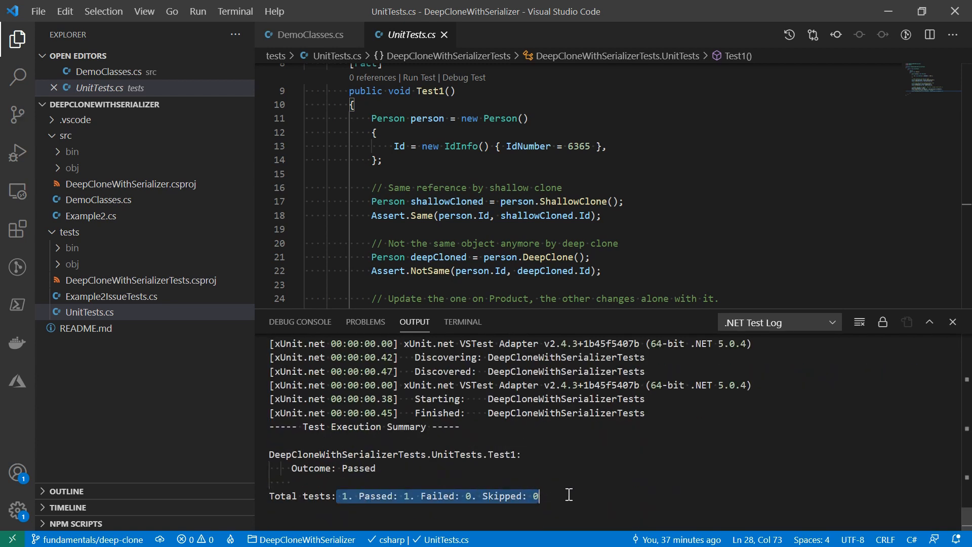
Run Test1 and confirm the .NET Test Log shows 1 passed, 0 failed.
{"action": "left_click", "coordinate": [574, 495]}
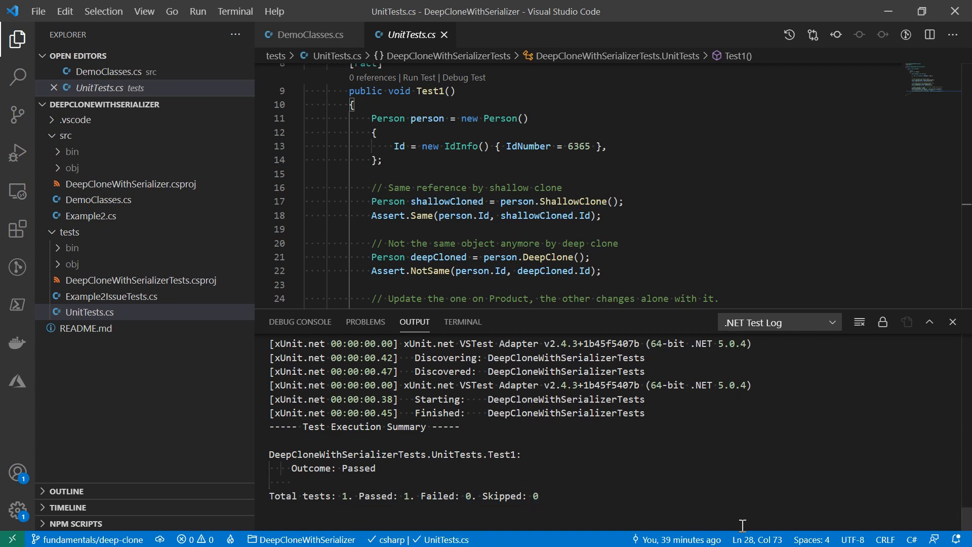
Close the Output panel and open Example2IssueTests.cs from the Explorer.
{"action": "left_click", "coordinate": [952, 321]}
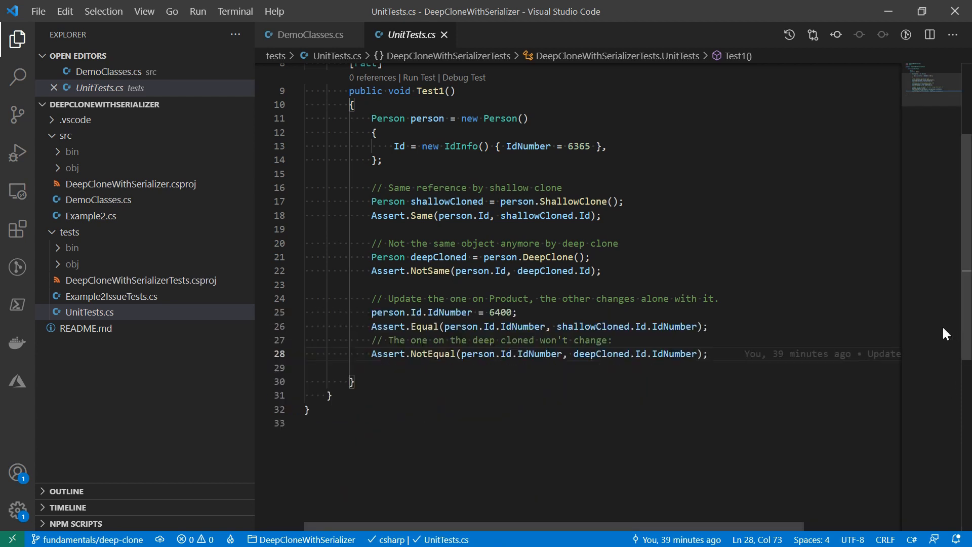
{"action": "left_click", "coordinate": [110, 296]}
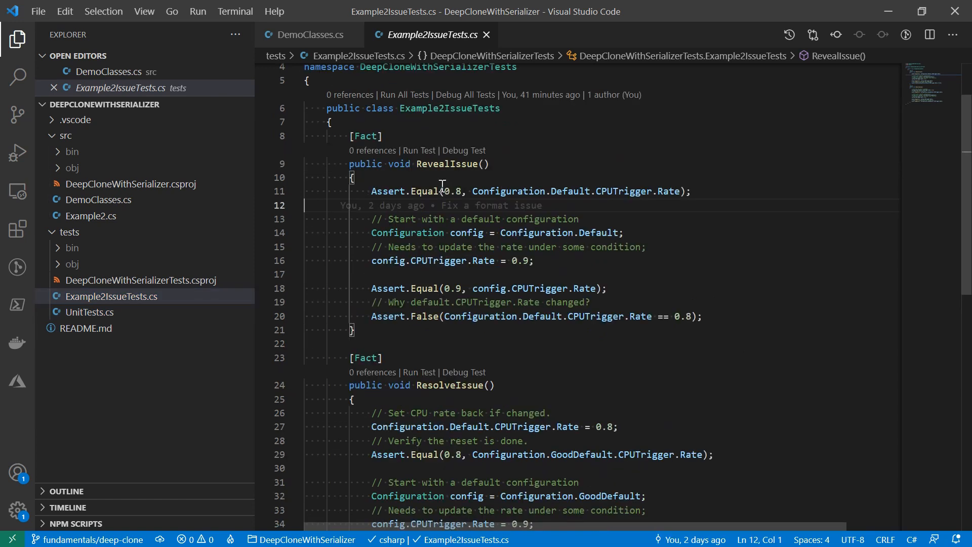
{"action": "mouse_move", "coordinate": [419, 187]}
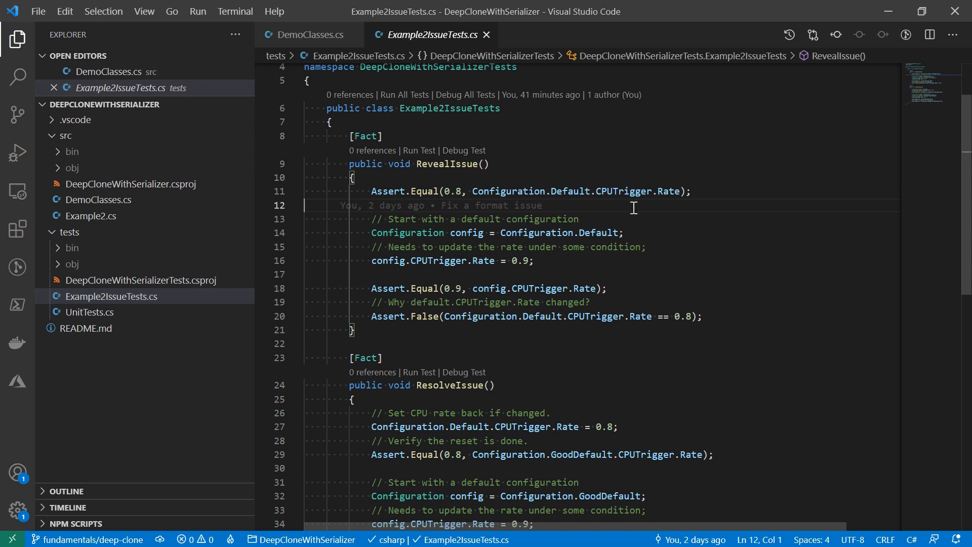
{"action": "mouse_move", "coordinate": [671, 202]}
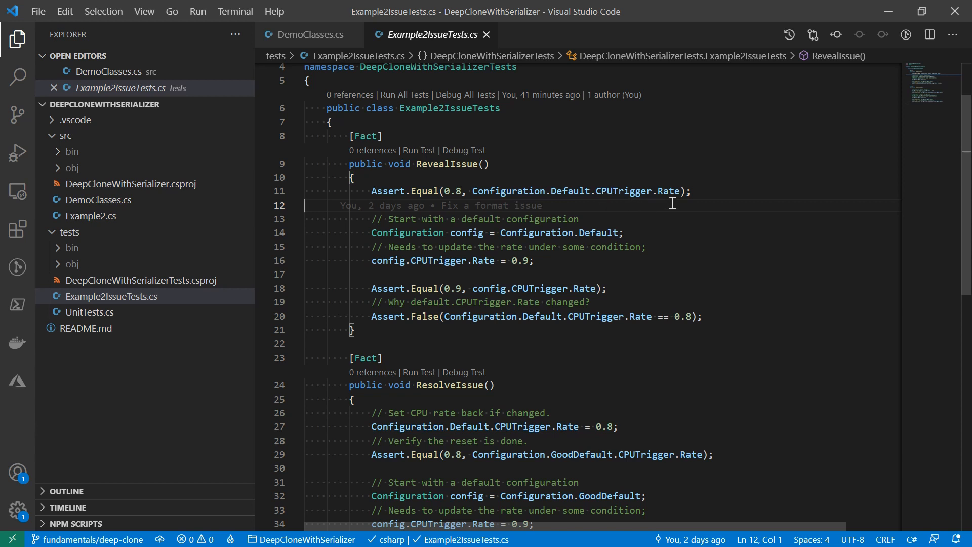